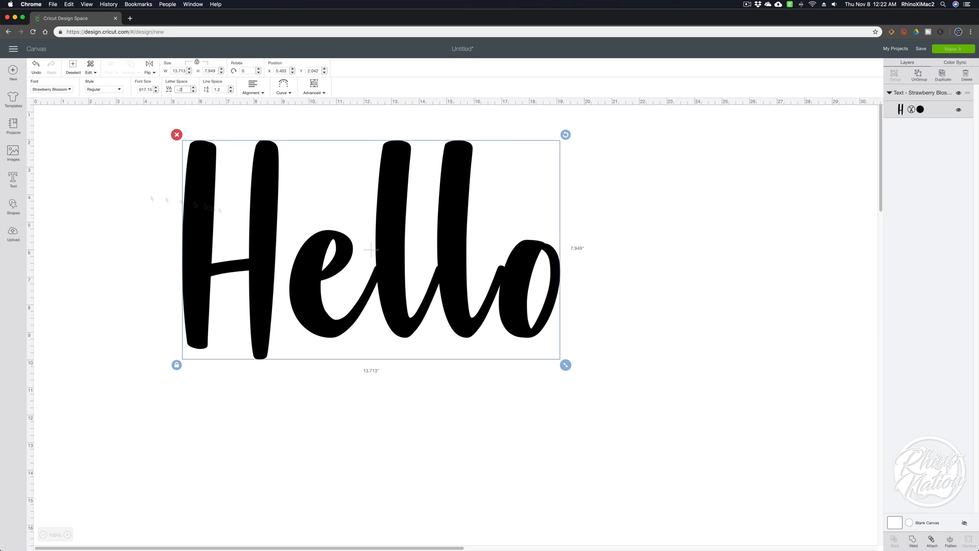
# Continue the uploaded Hello image past cropping to save it as a Cut image
pyautogui.click(915, 543)
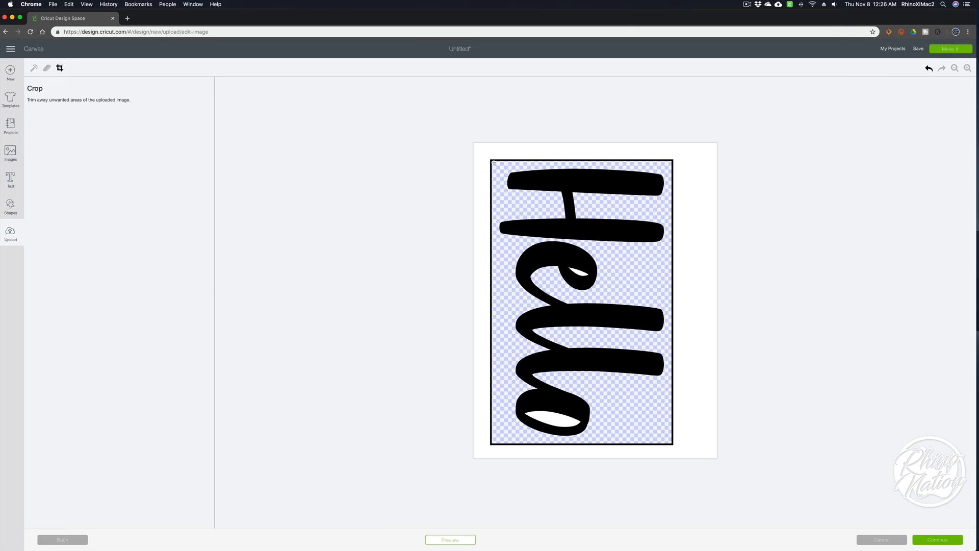
pyautogui.click(936, 539)
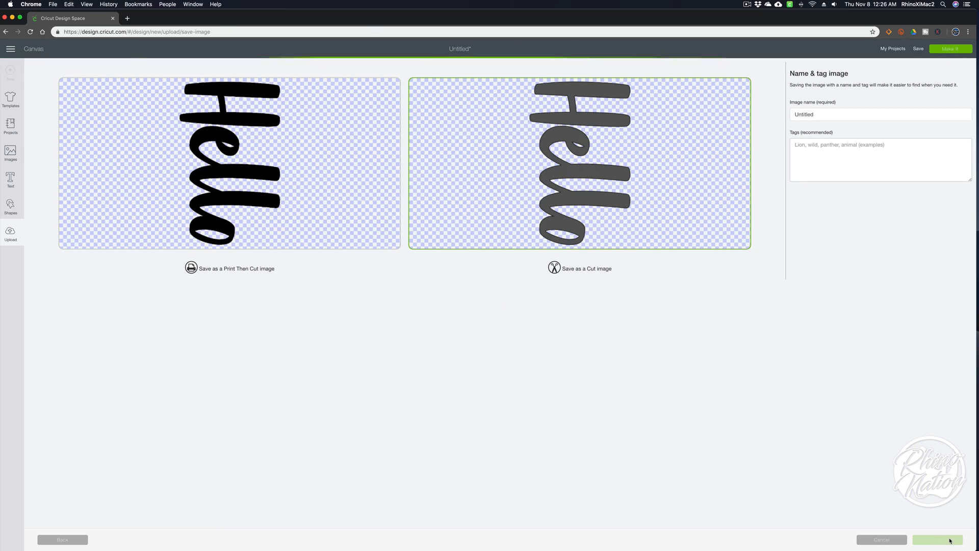
# Save the uploaded Hello as a cut image and return to the canvas
pyautogui.click(951, 540)
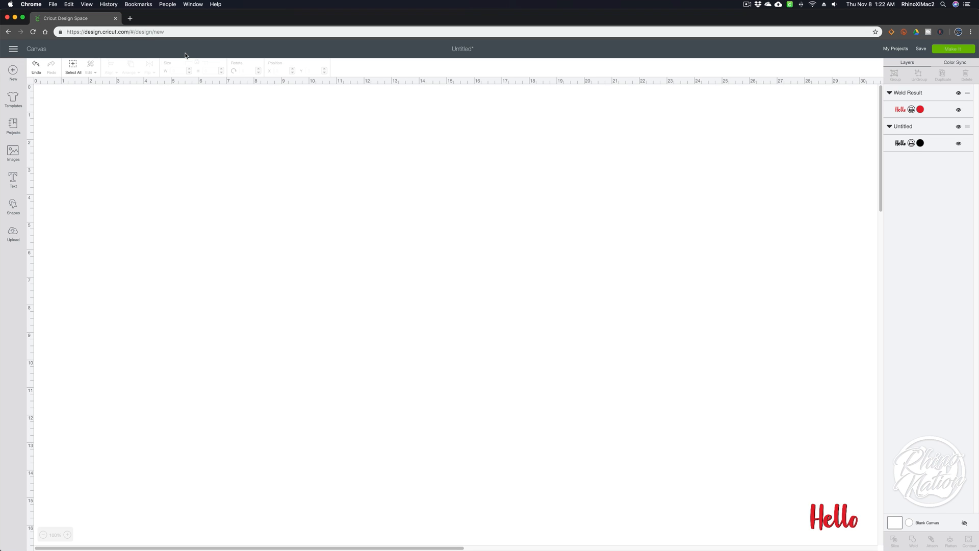
pyautogui.moveTo(49, 186)
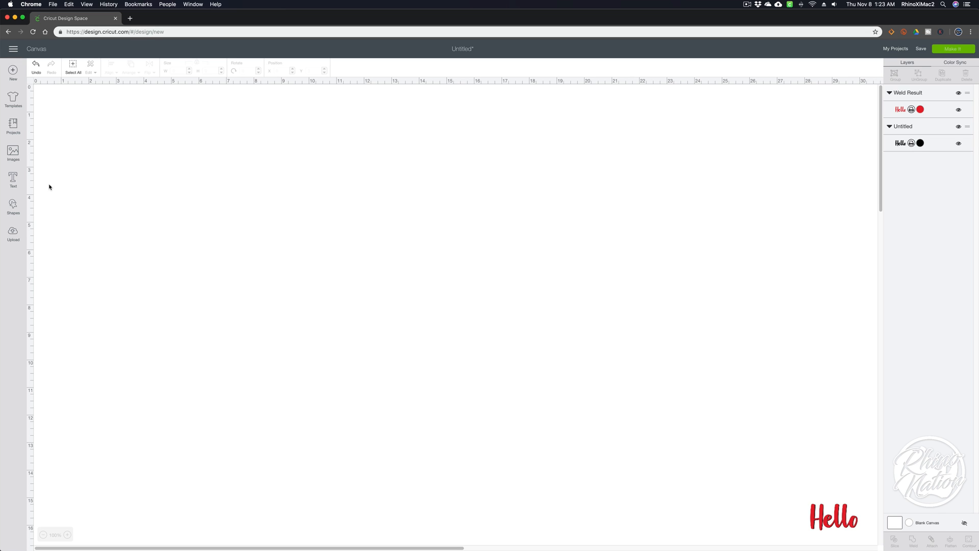
pyautogui.moveTo(305, 188)
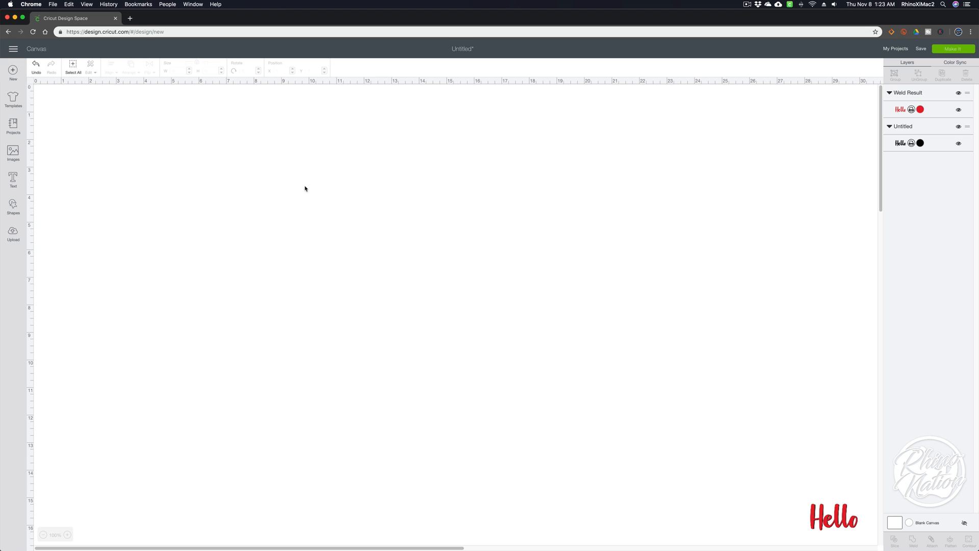
# Add a new text box reading 'Hello' and select it for editing
pyautogui.click(12, 178)
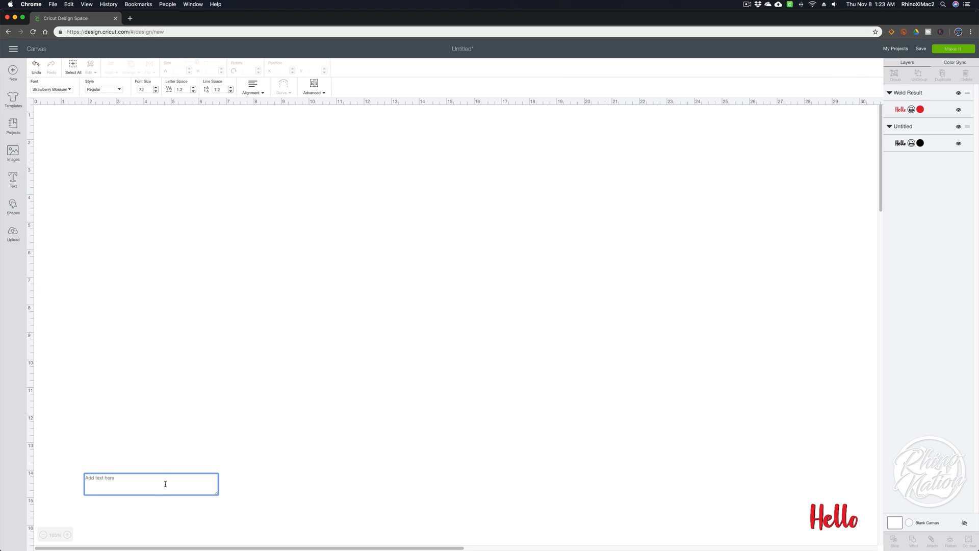
pyautogui.write('Hello')
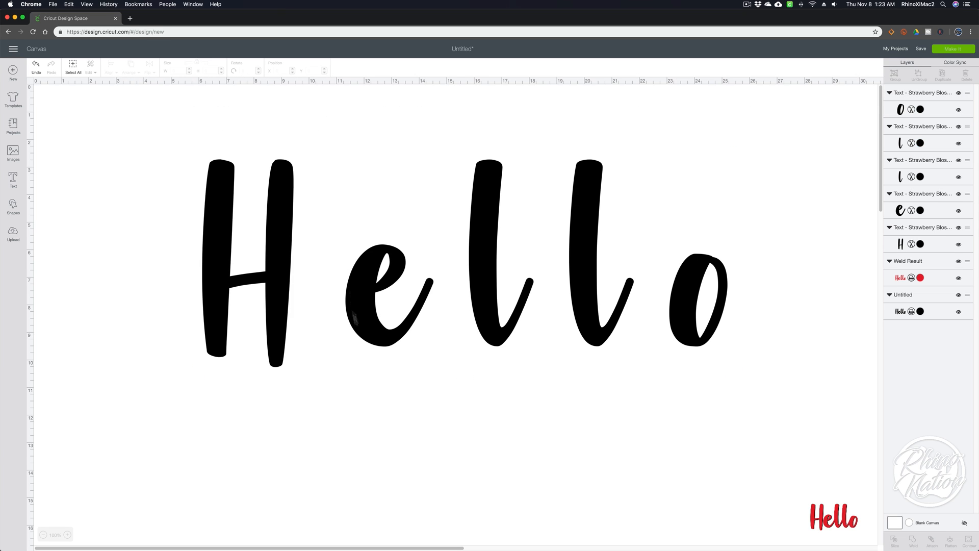
pyautogui.click(344, 296)
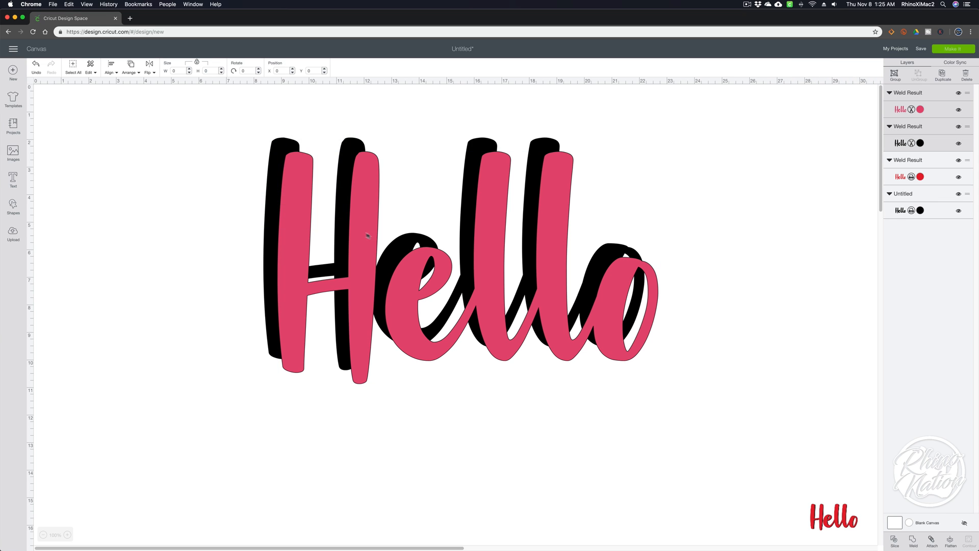
# Select the pink Hello with its shadow, tighten the offset, and move the pair left
pyautogui.click(918, 109)
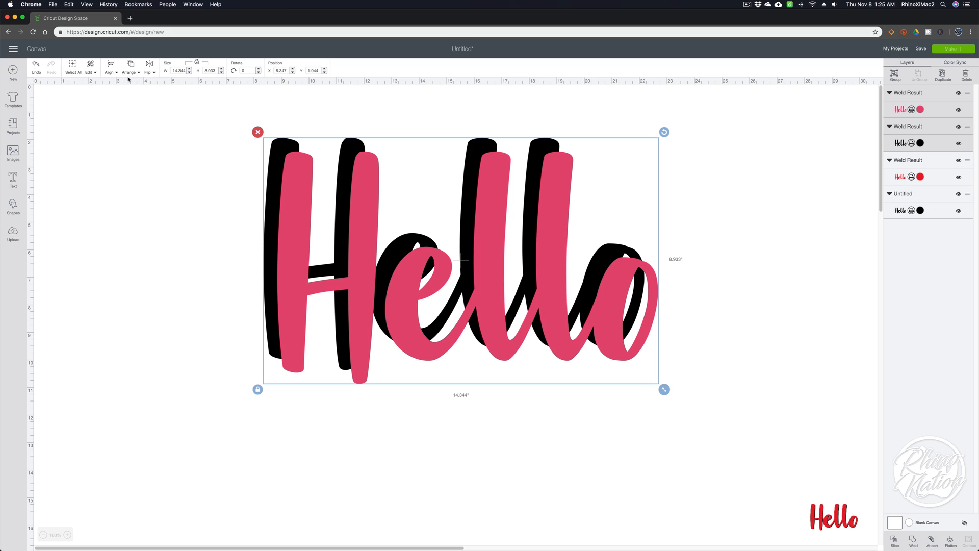
pyautogui.click(110, 70)
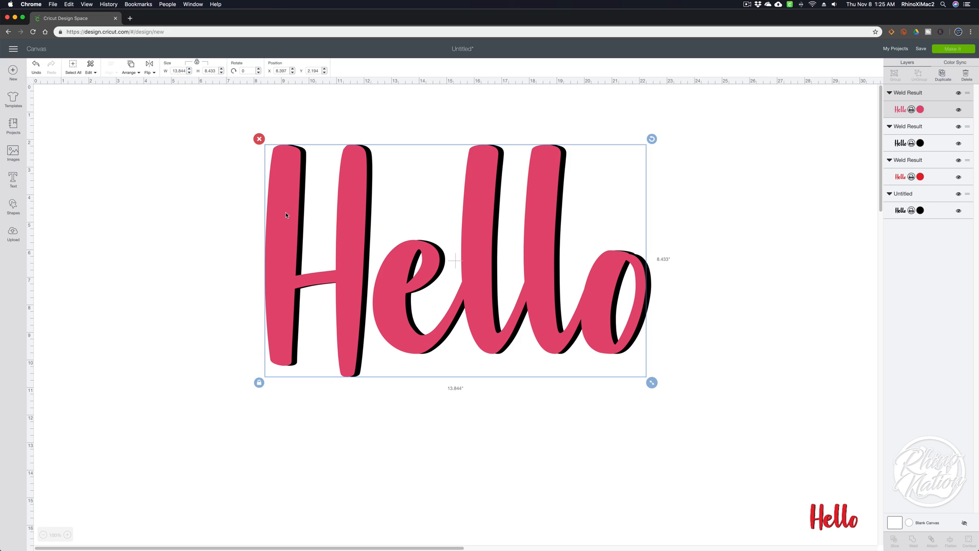
pyautogui.moveTo(455, 262); pyautogui.dragTo(455, 256)
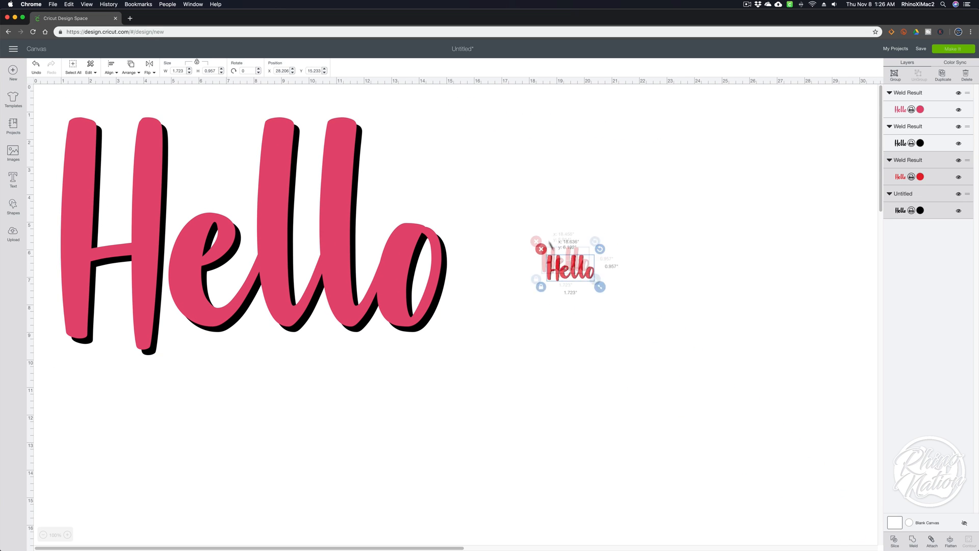
# Bring the small red Hello onto the canvas and enlarge it beside the pink one
pyautogui.moveTo(569, 268); pyautogui.dragTo(516, 138)
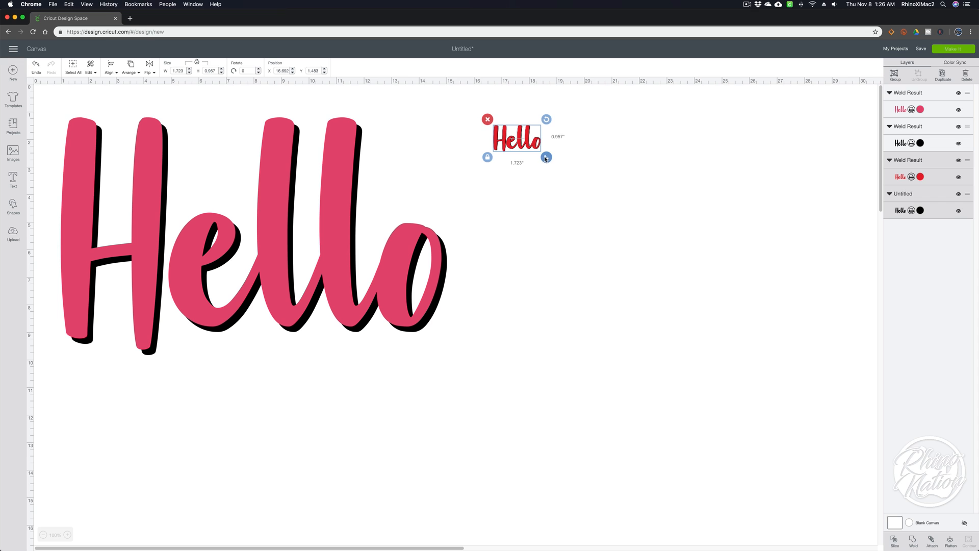
pyautogui.moveTo(545, 157); pyautogui.dragTo(863, 333)
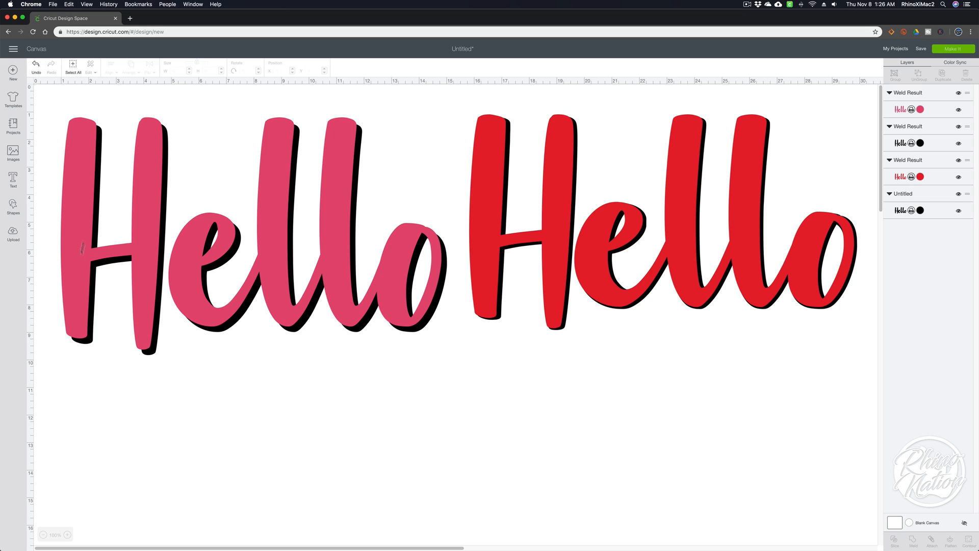
pyautogui.moveTo(255, 291)
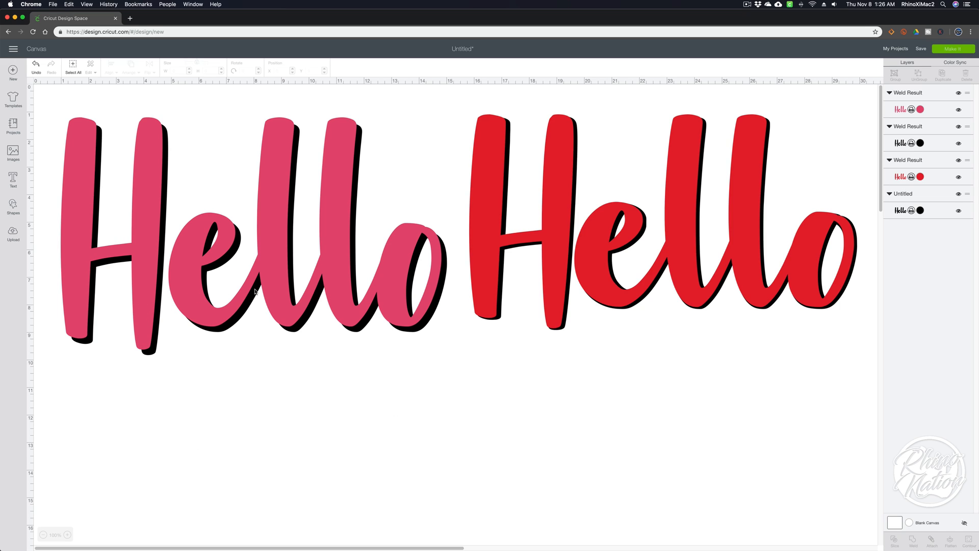
pyautogui.moveTo(655, 239)
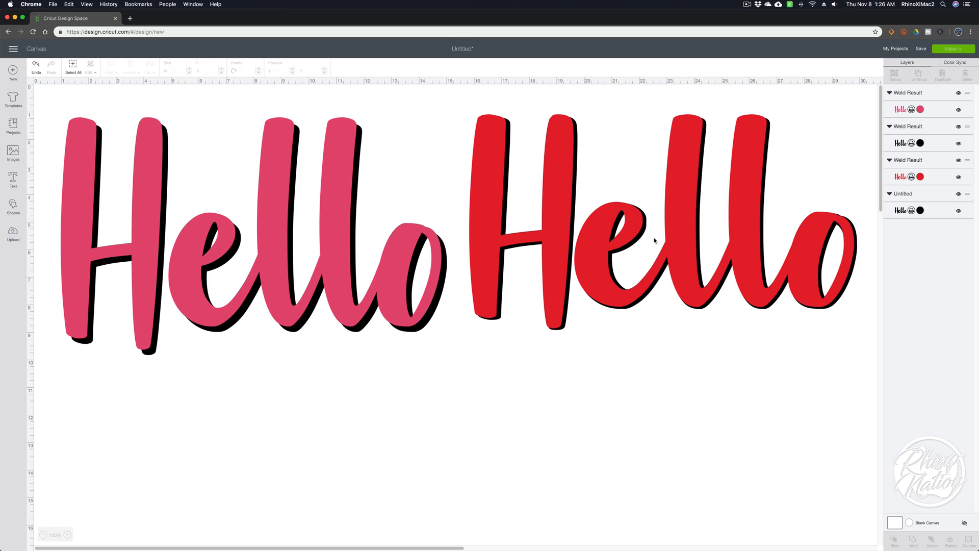
pyautogui.moveTo(387, 375)
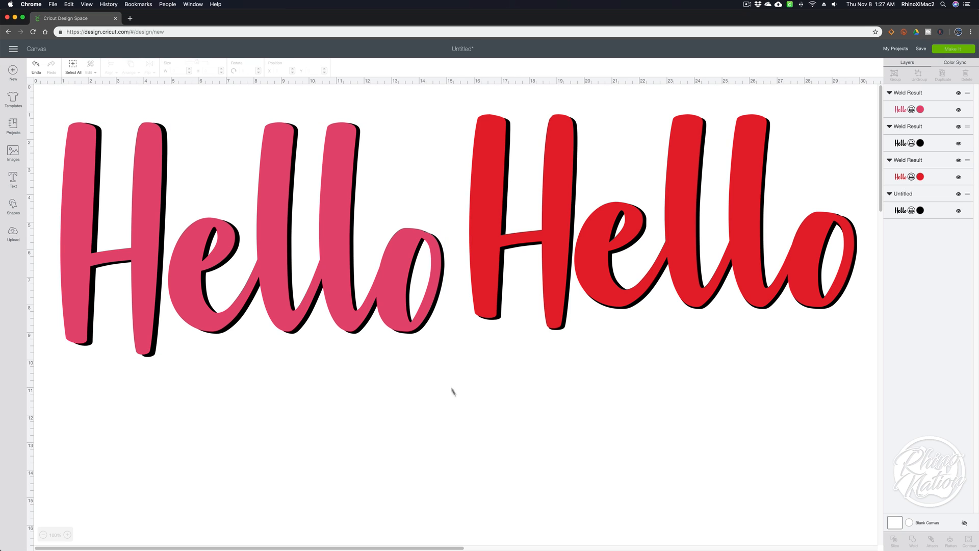
pyautogui.moveTo(163, 115)
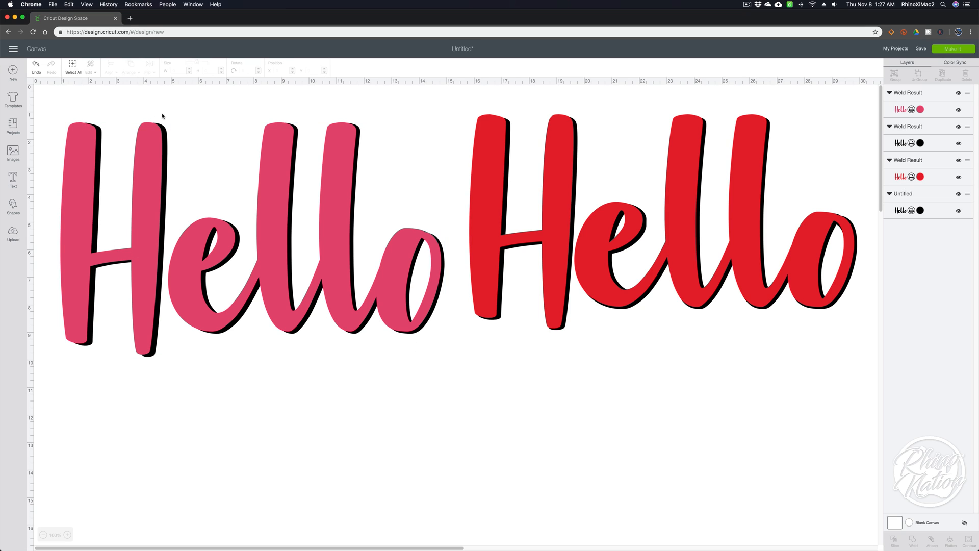
pyautogui.moveTo(382, 340)
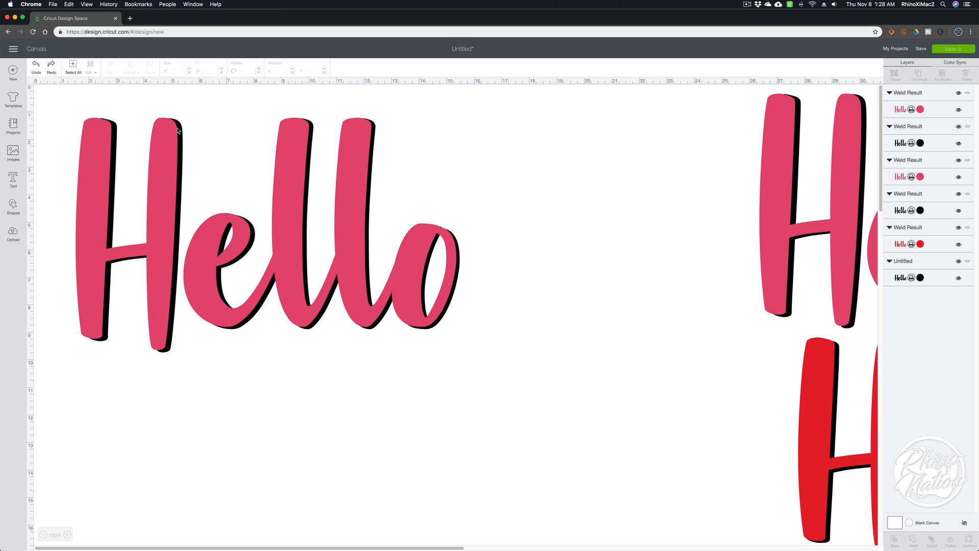
pyautogui.moveTo(167, 122)
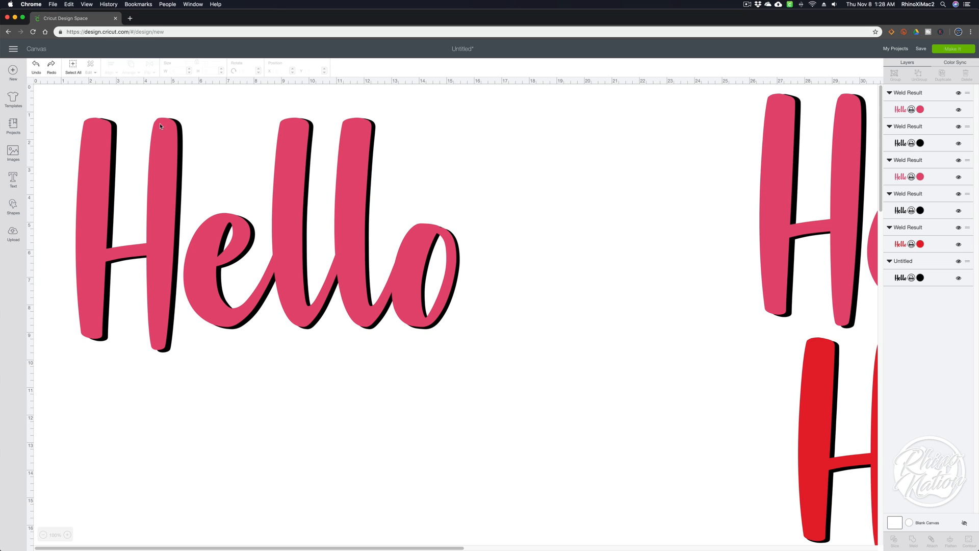
pyautogui.moveTo(98, 122)
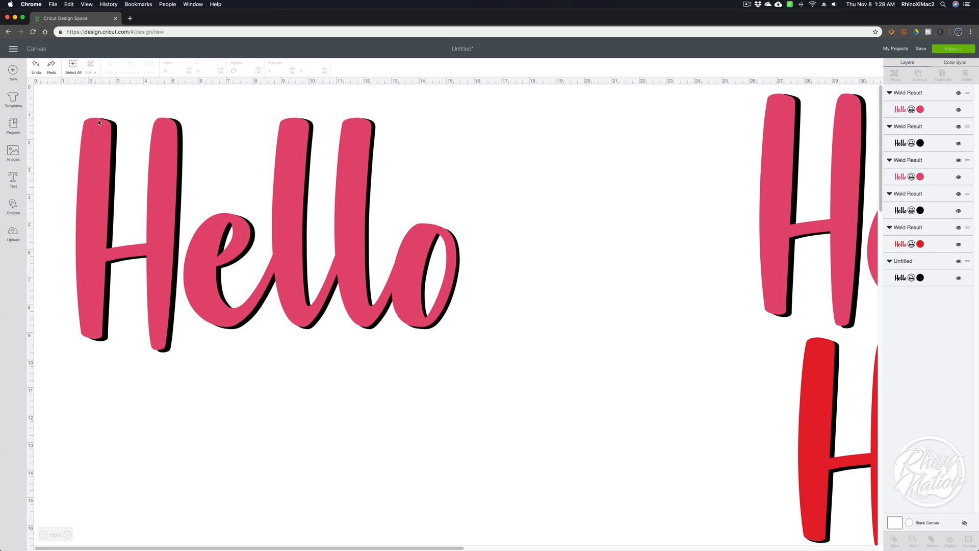
pyautogui.moveTo(87, 172)
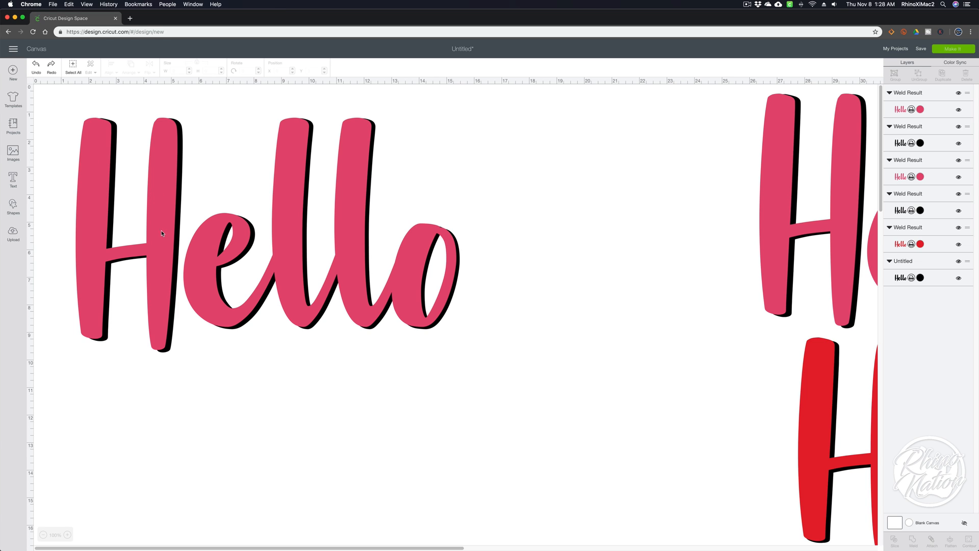
# Align the yellow Hello copy exactly over the pink Hello using Align Right and Top
pyautogui.click(161, 232)
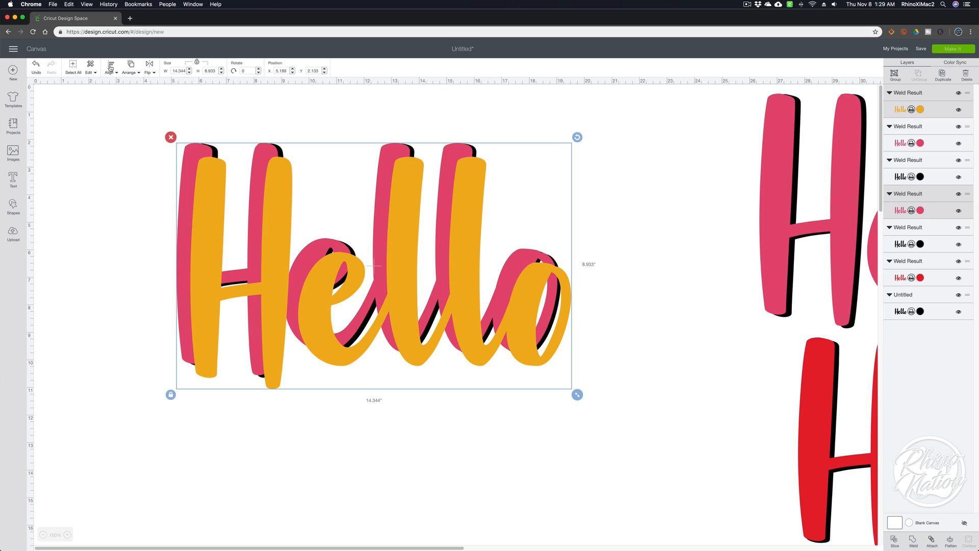
pyautogui.click(108, 71)
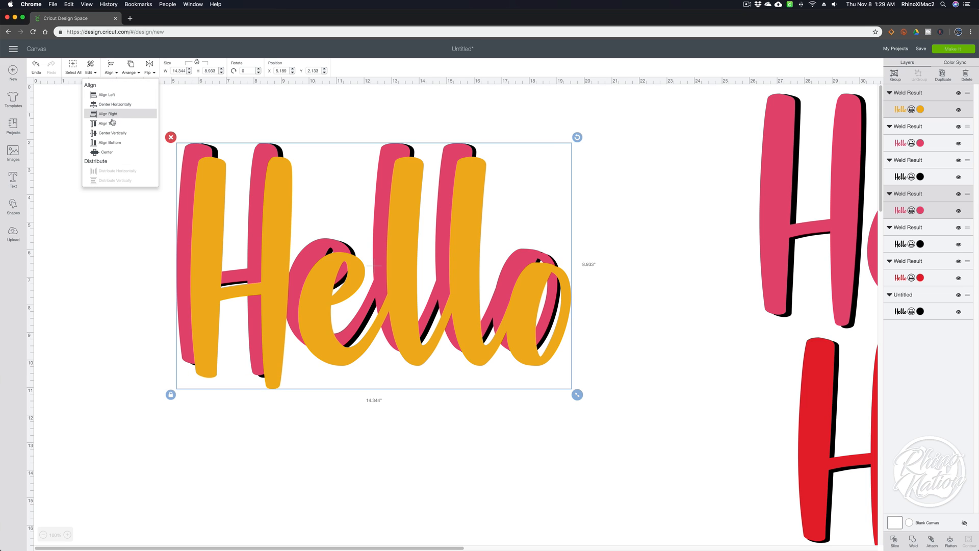
pyautogui.click(112, 123)
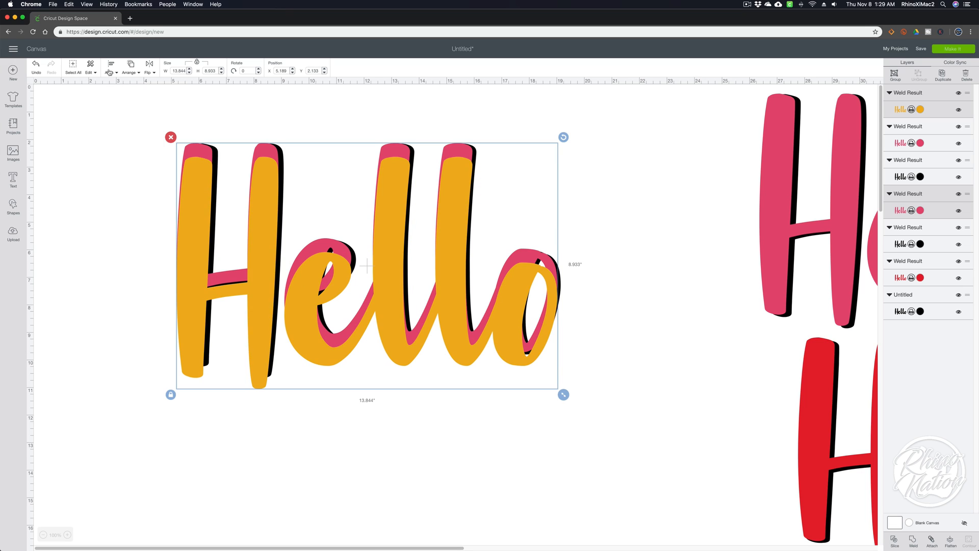
pyautogui.click(107, 69)
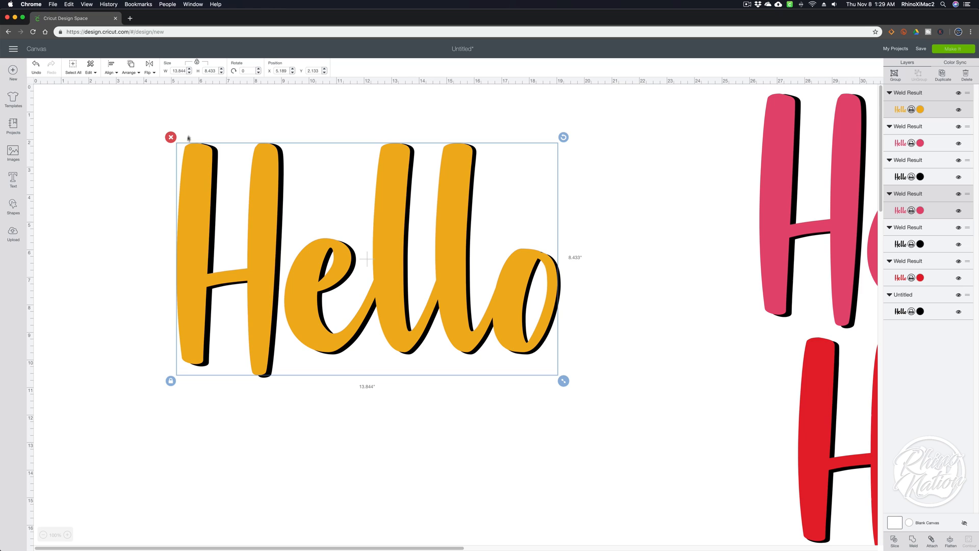
pyautogui.moveTo(193, 158)
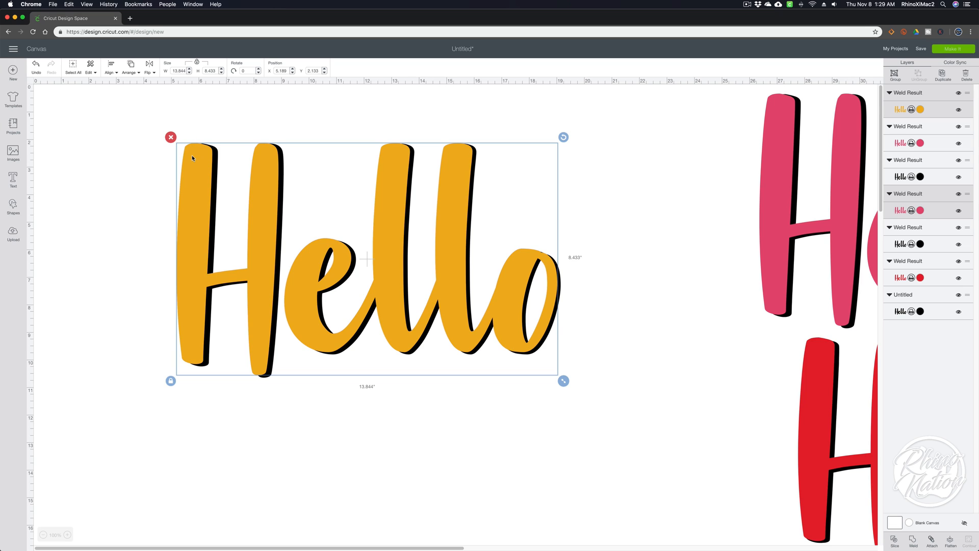
pyautogui.moveTo(190, 170)
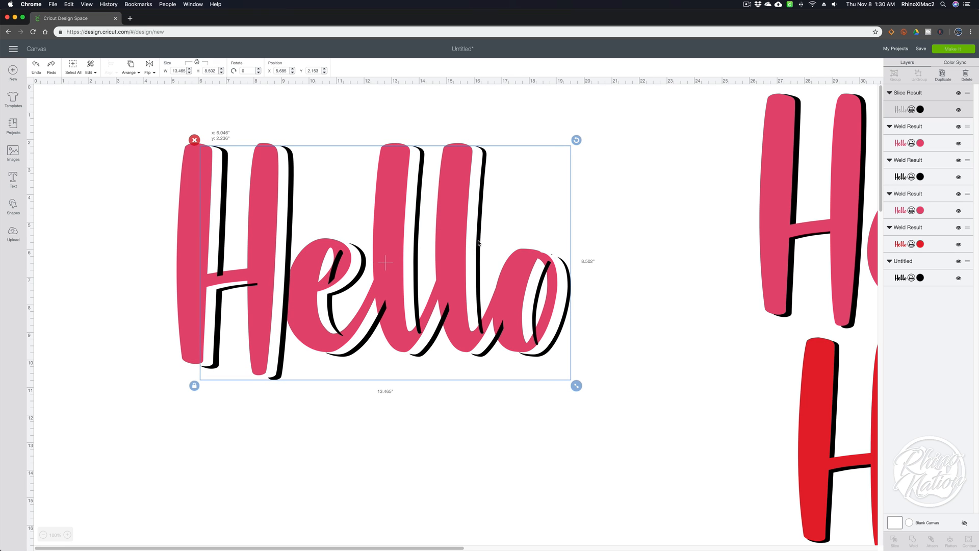
# Move the pink Hello back into place over the sliced black shadow
pyautogui.moveTo(385, 262); pyautogui.dragTo(383, 258)
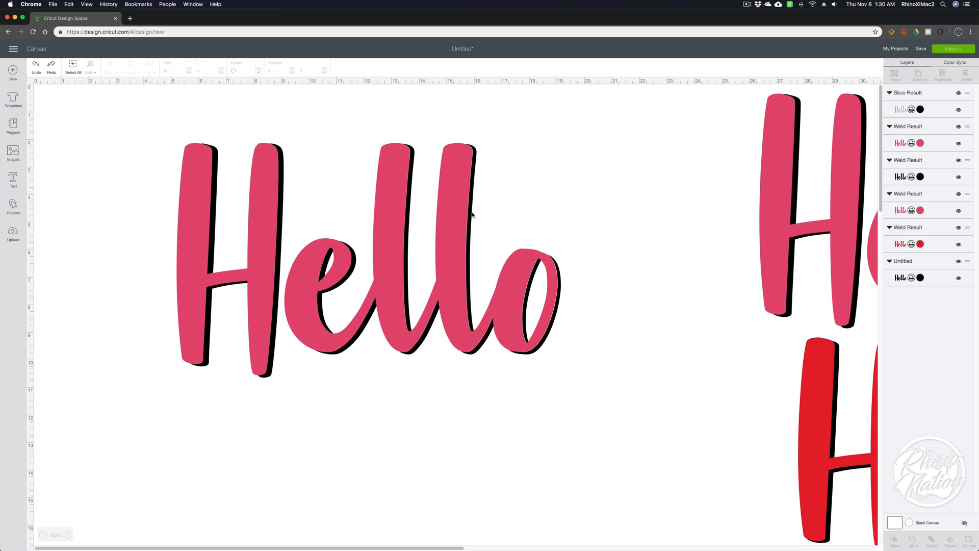
pyautogui.moveTo(468, 159)
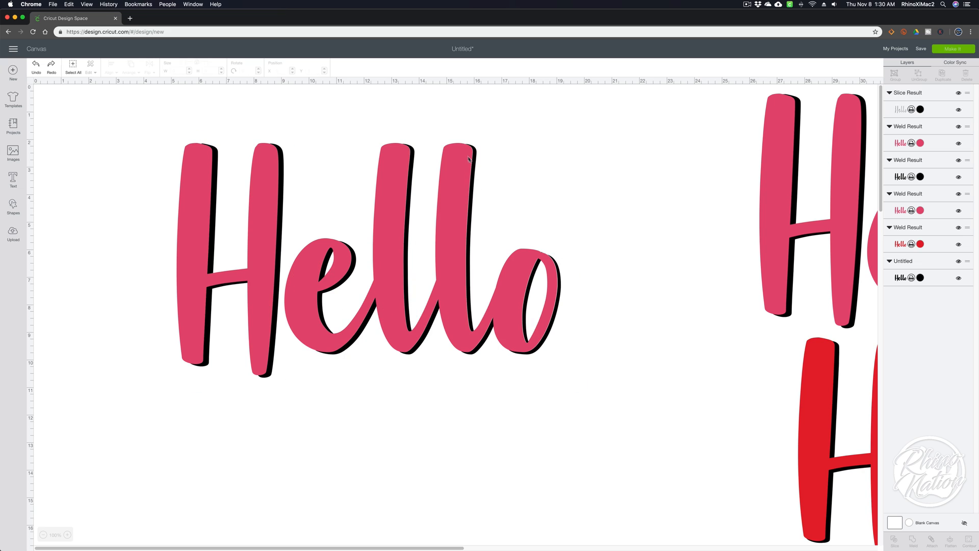